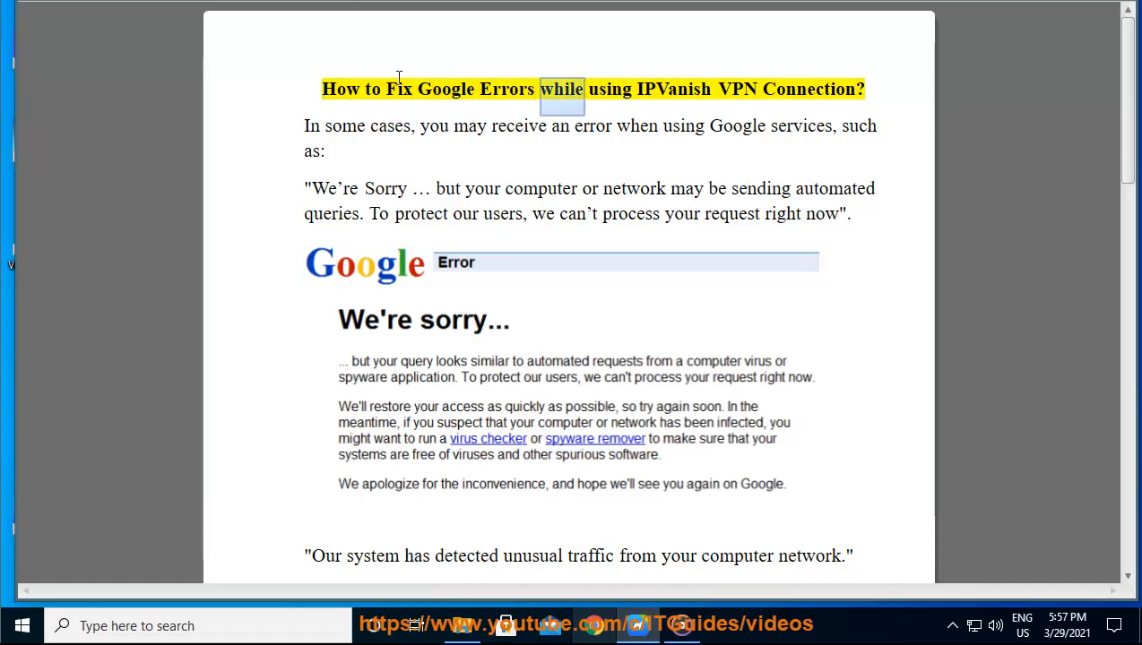
Switch from the IPVanish guide to Google Chrome showing a new tab's Google start page
{"action": "double_click", "coordinate": [817, 90]}
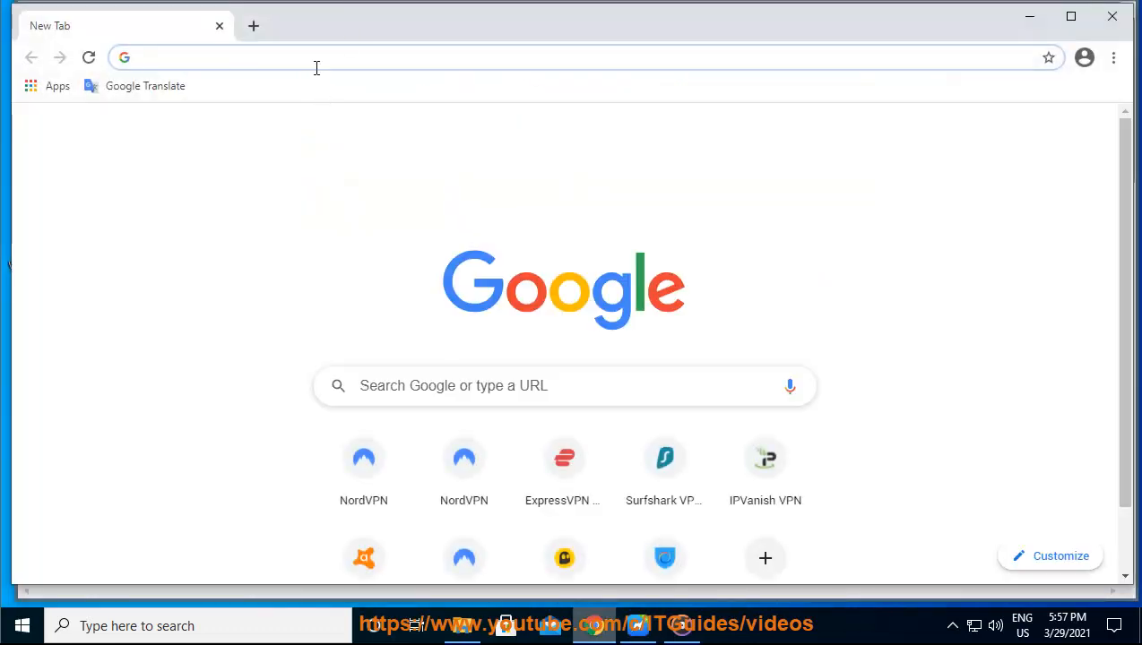
Enter 'GOOGLE' in the address bar, then return to the guide's shared-IP explanation
{"action": "type", "text": "GOOGLE SORR"}
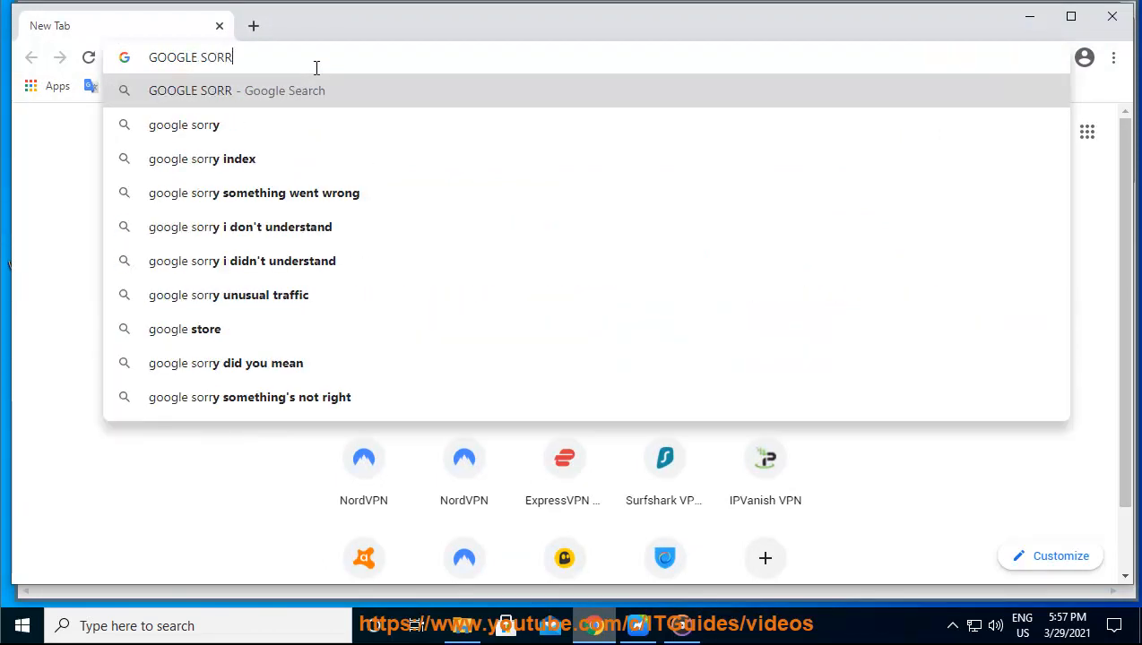
{"action": "left_click", "coordinate": [186, 125]}
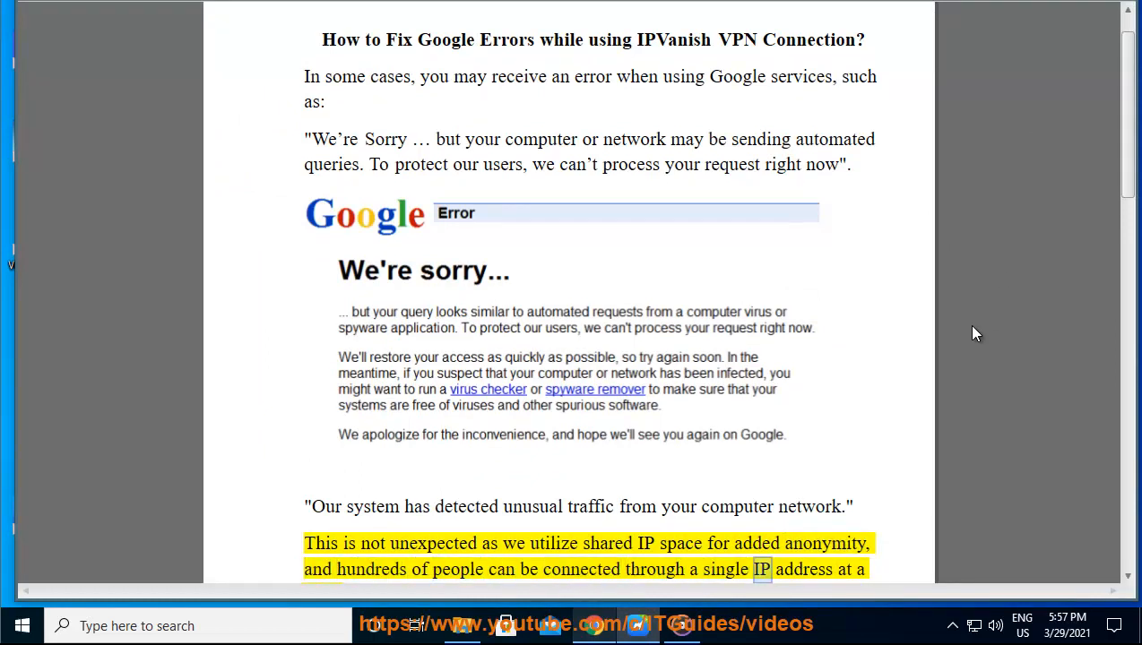
Scroll the guide past the VPN app screenshot and CAPTCHA example to the 12-hour lockout note
{"action": "scroll", "scroll_direction": "down", "scroll_amount": 3}
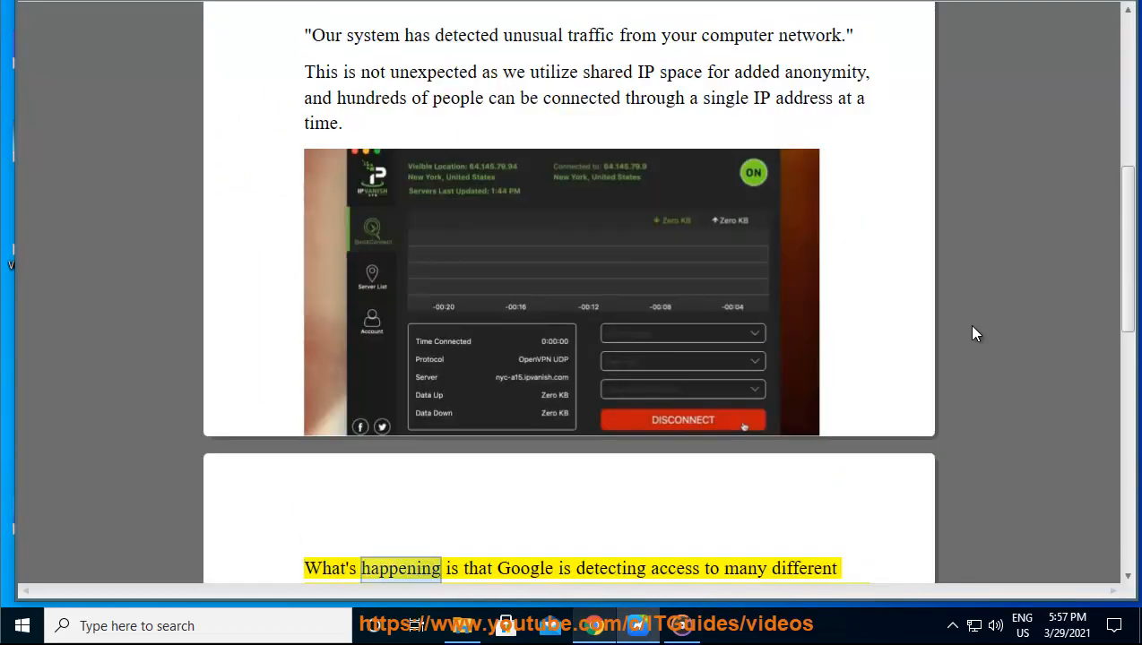
{"action": "scroll", "scroll_direction": "down", "scroll_amount": 3}
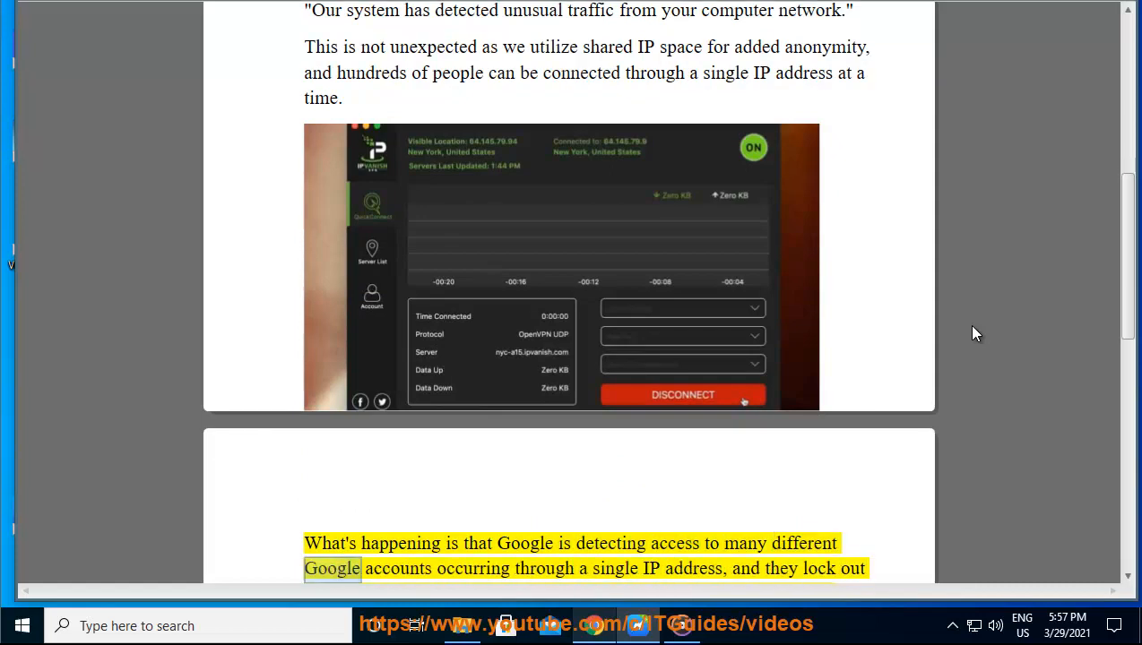
{"action": "double_click", "coordinate": [694, 568]}
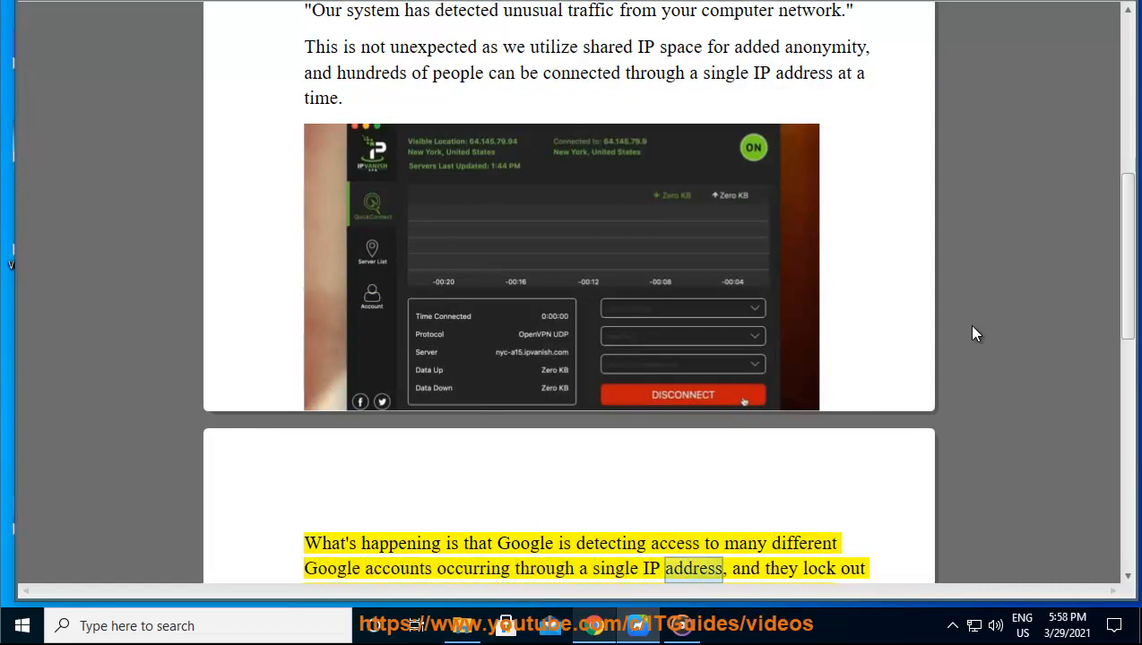
{"action": "scroll", "scroll_direction": "down", "scroll_amount": 3}
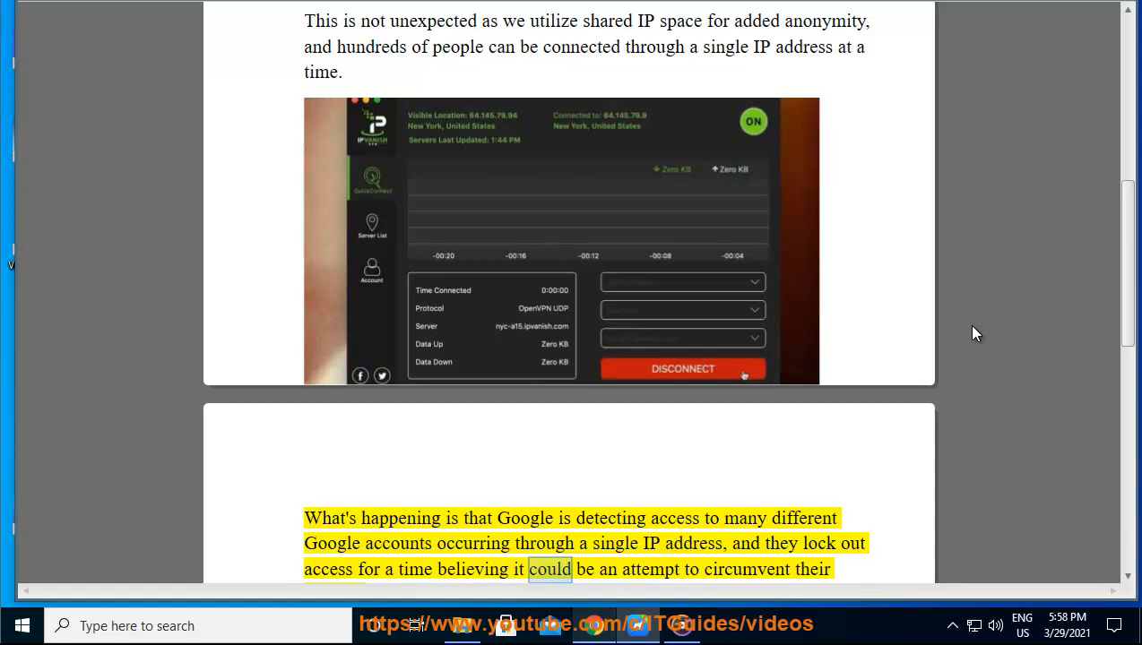
{"action": "scroll", "scroll_direction": "down", "scroll_amount": 3}
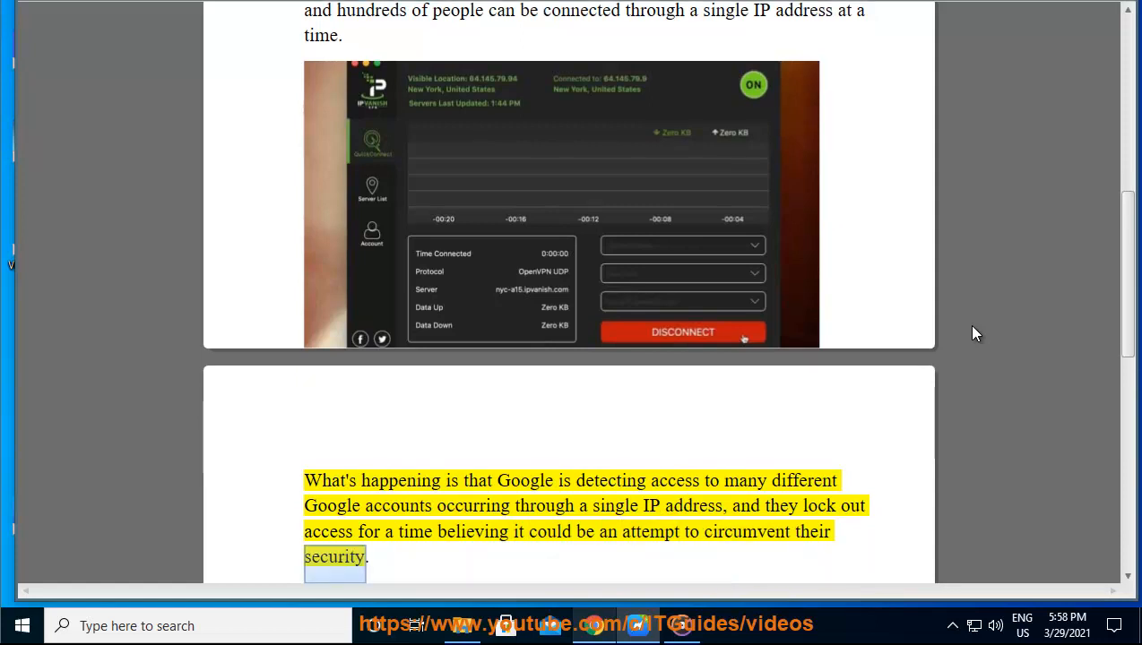
{"action": "scroll", "scroll_direction": "down", "scroll_amount": 3}
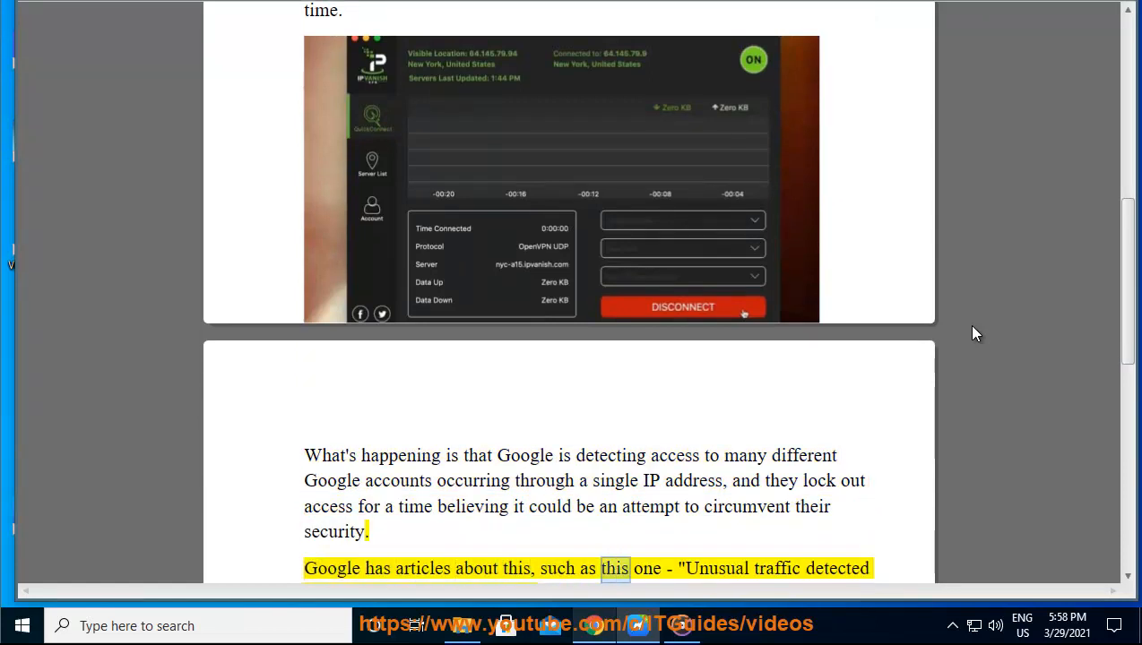
{"action": "scroll", "scroll_direction": "down", "scroll_amount": 3}
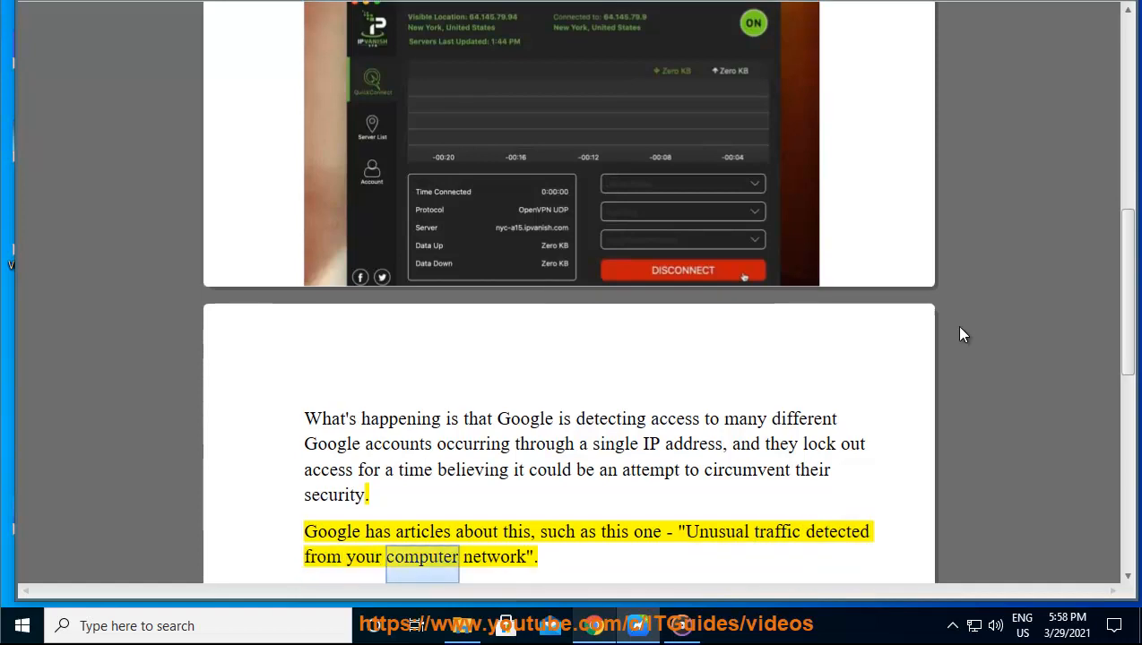
{"action": "scroll", "scroll_direction": "down", "scroll_amount": 3}
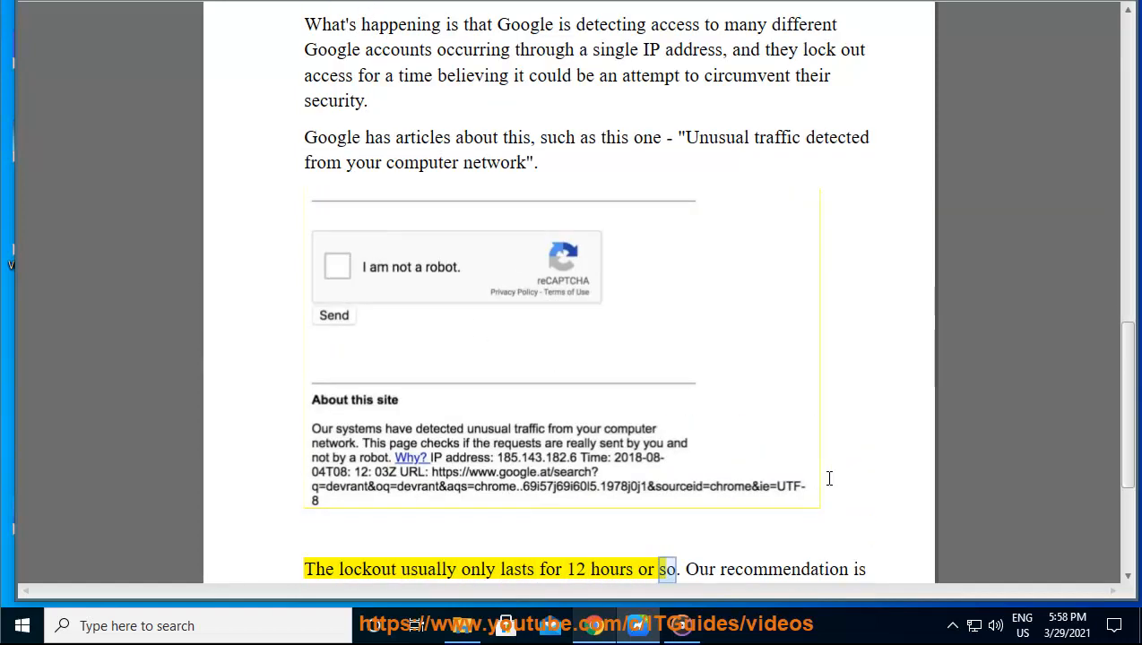
Scroll past the reconnect-to-new-server advice to the third-party website disclaimer at the end
{"action": "scroll", "scroll_direction": "down", "scroll_amount": 3}
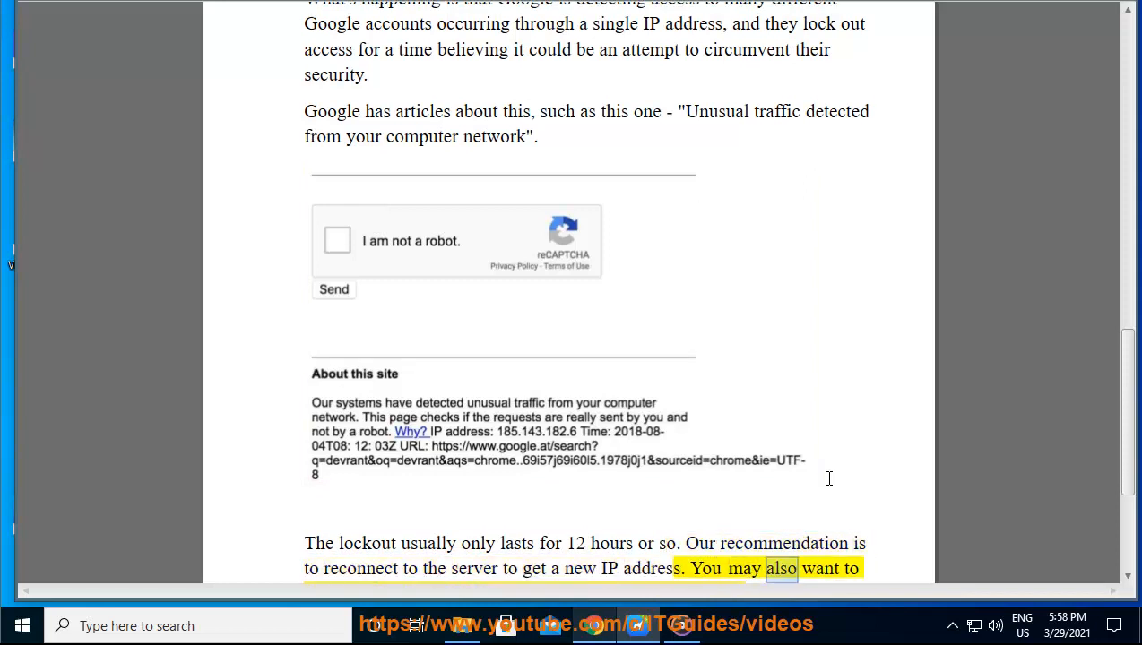
{"action": "scroll", "scroll_direction": "down", "scroll_amount": 3}
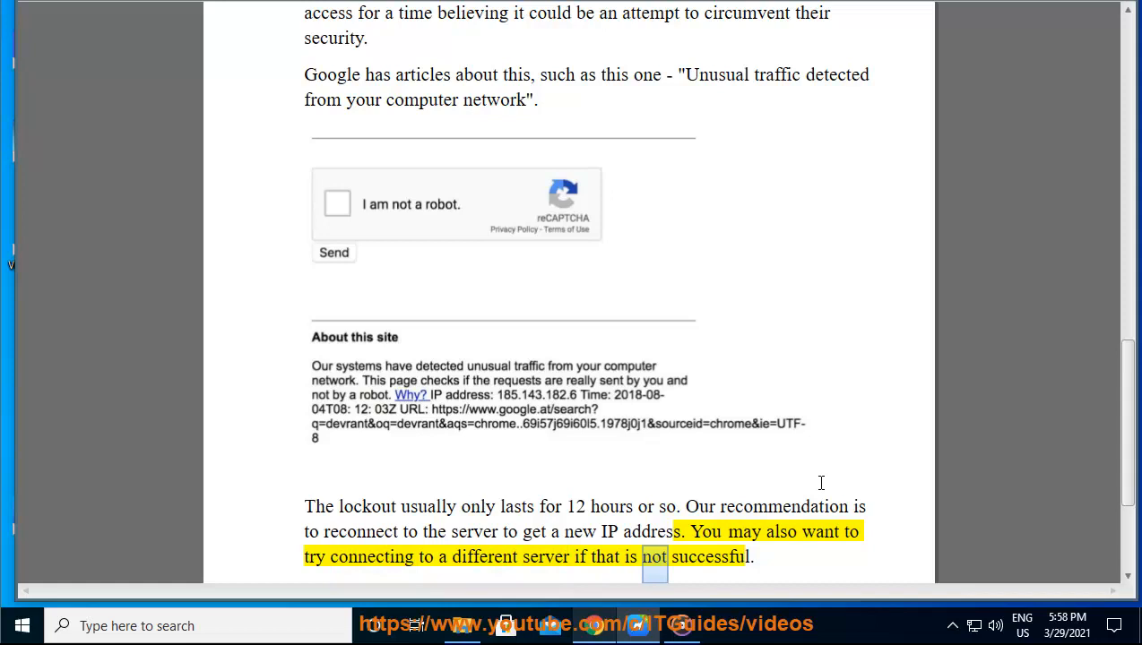
{"action": "scroll", "scroll_direction": "down", "scroll_amount": 3}
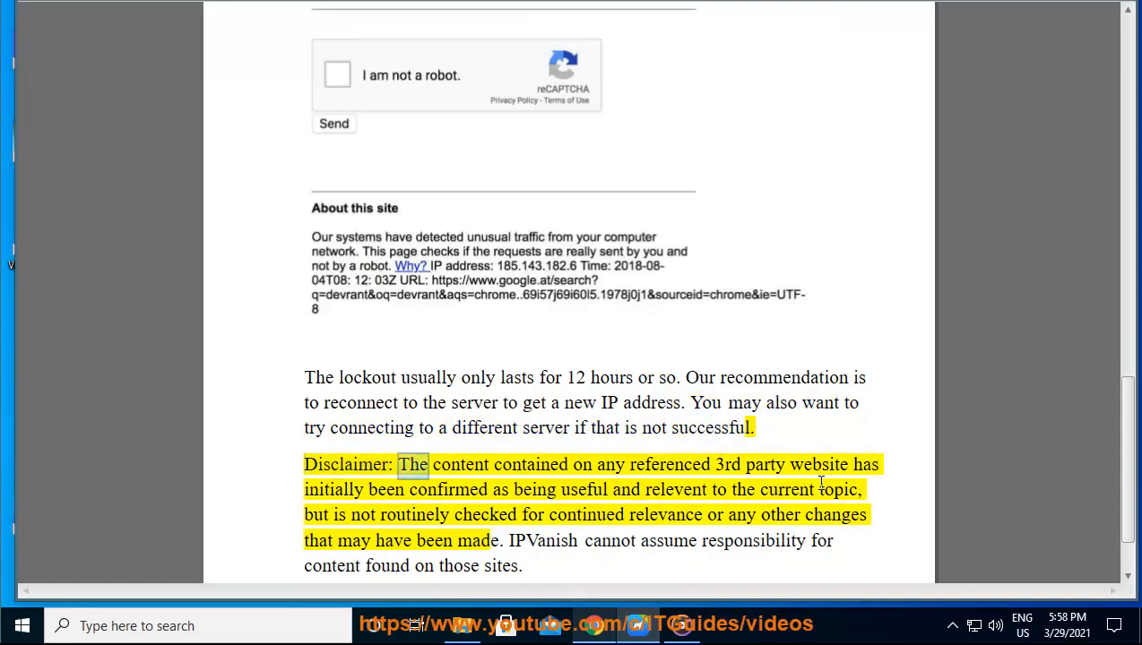
{"action": "double_click", "coordinate": [817, 464]}
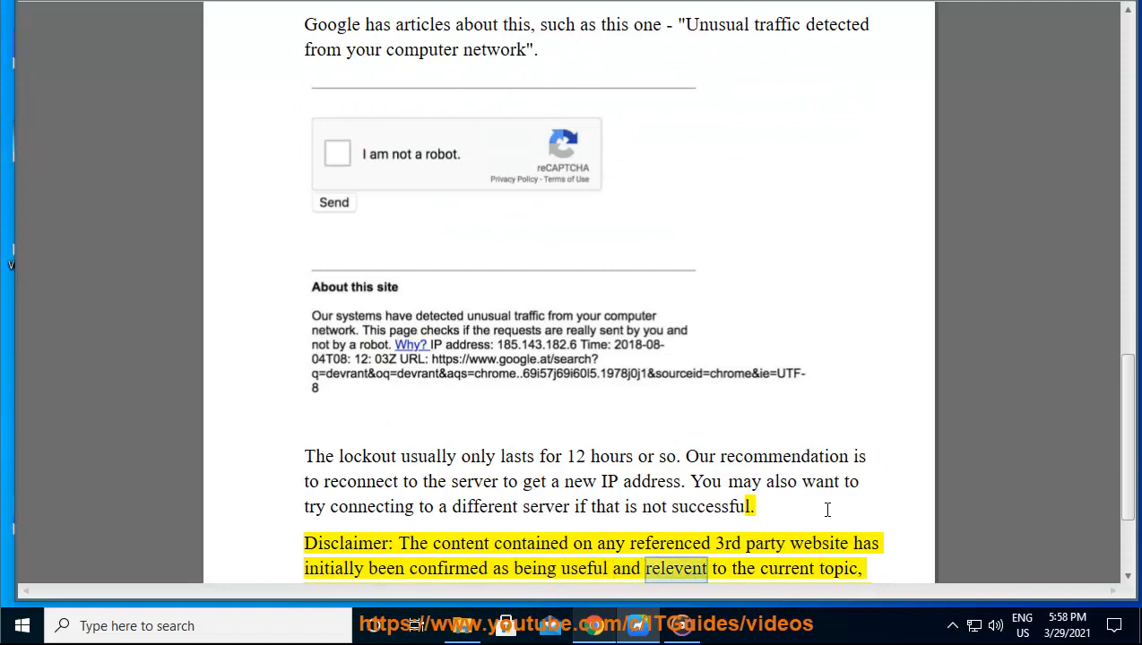
{"action": "scroll", "scroll_direction": "down", "scroll_amount": 3}
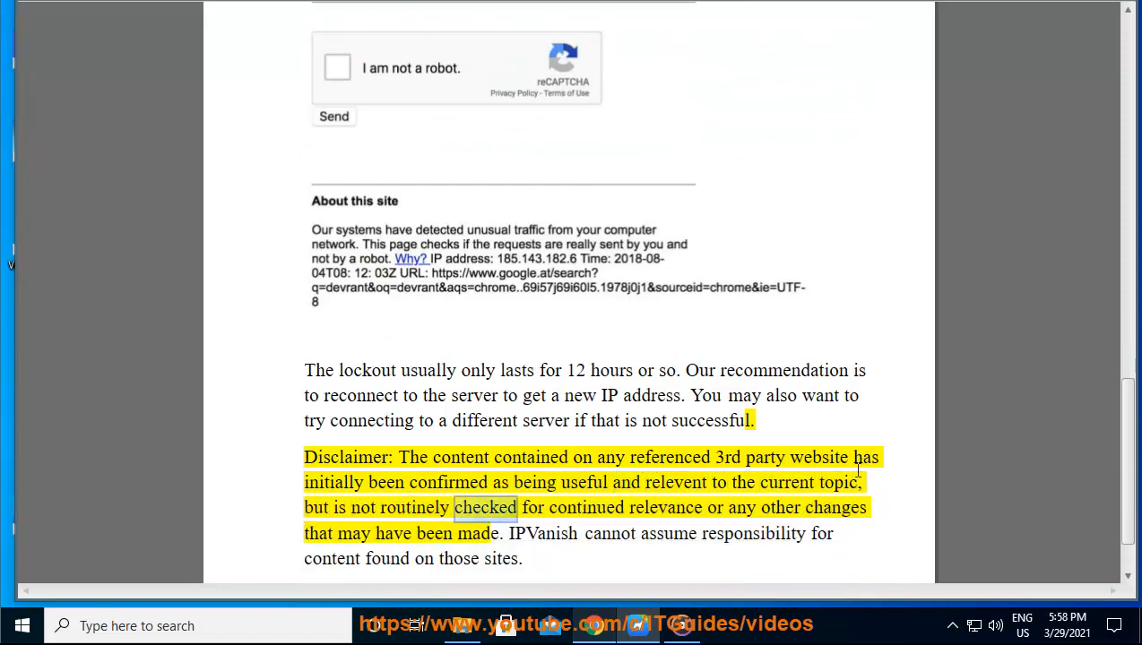
{"action": "double_click", "coordinate": [353, 534]}
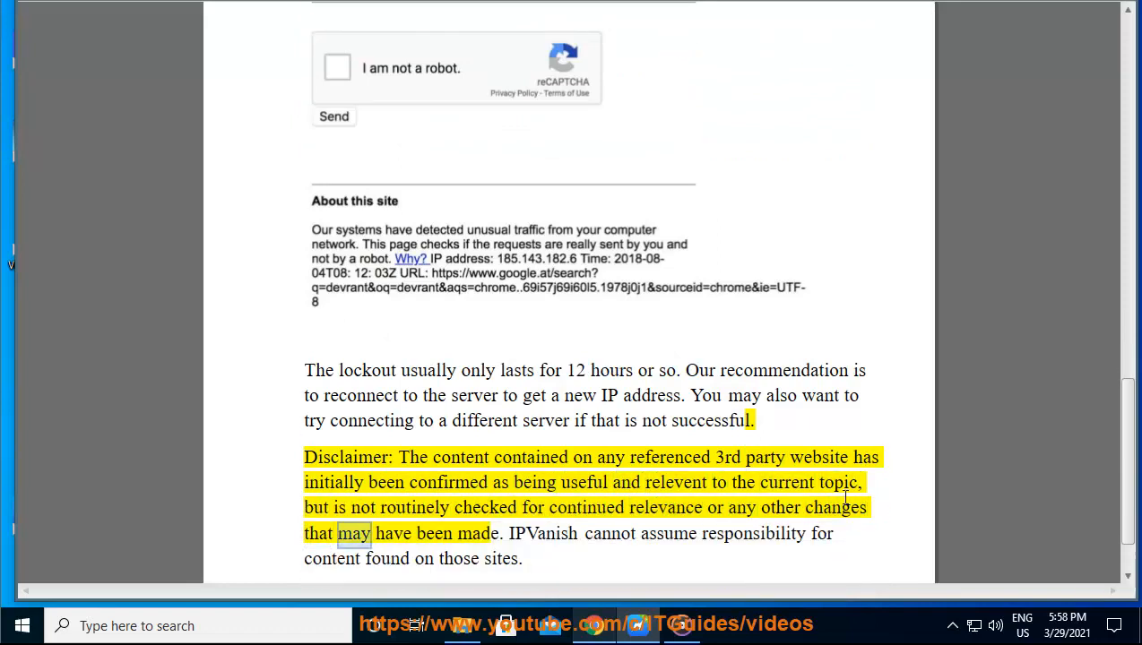